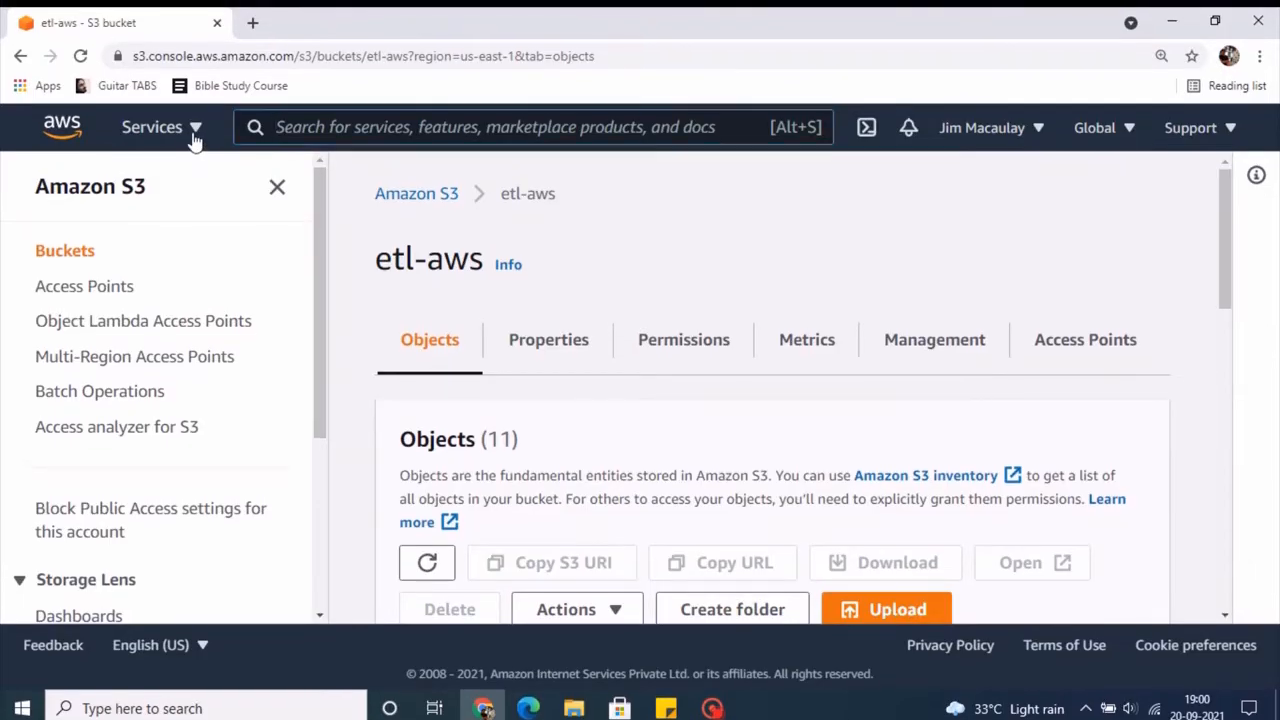
Switch from the etl-aws S3 bucket to the IAM service via the Services menu.
{"action": "left_click", "coordinate": [152, 127]}
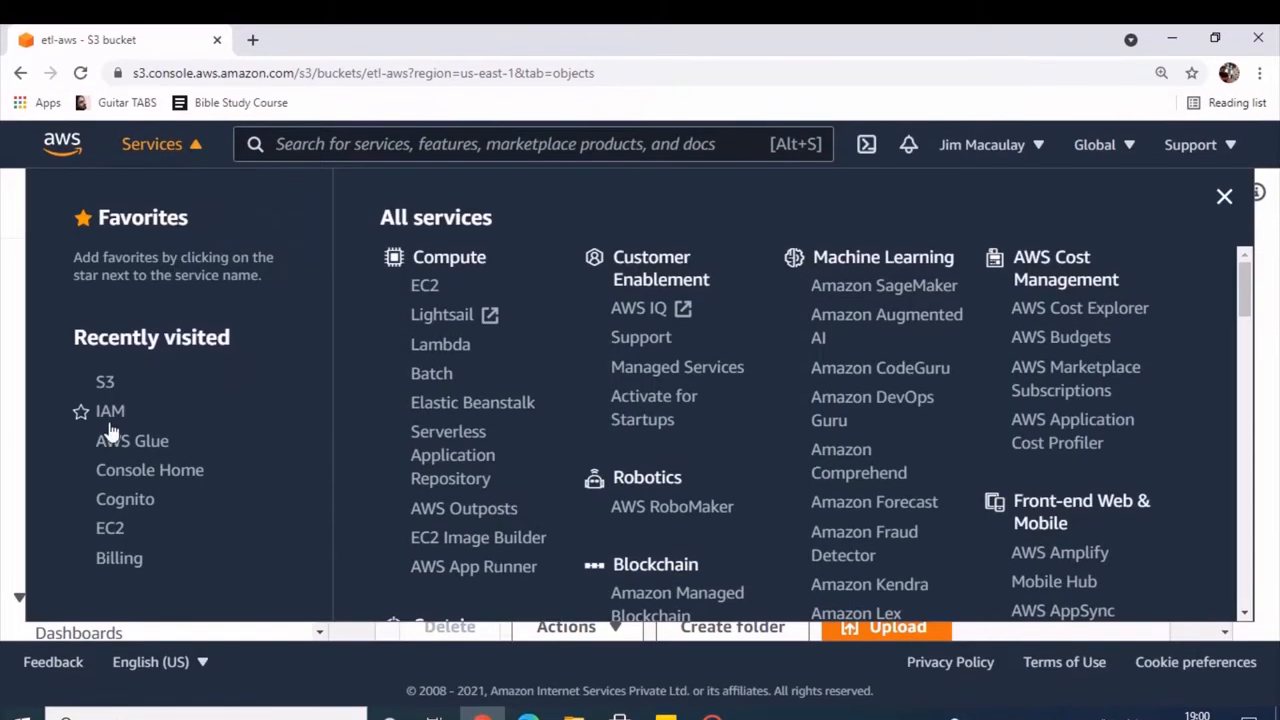
{"action": "left_click", "coordinate": [110, 410]}
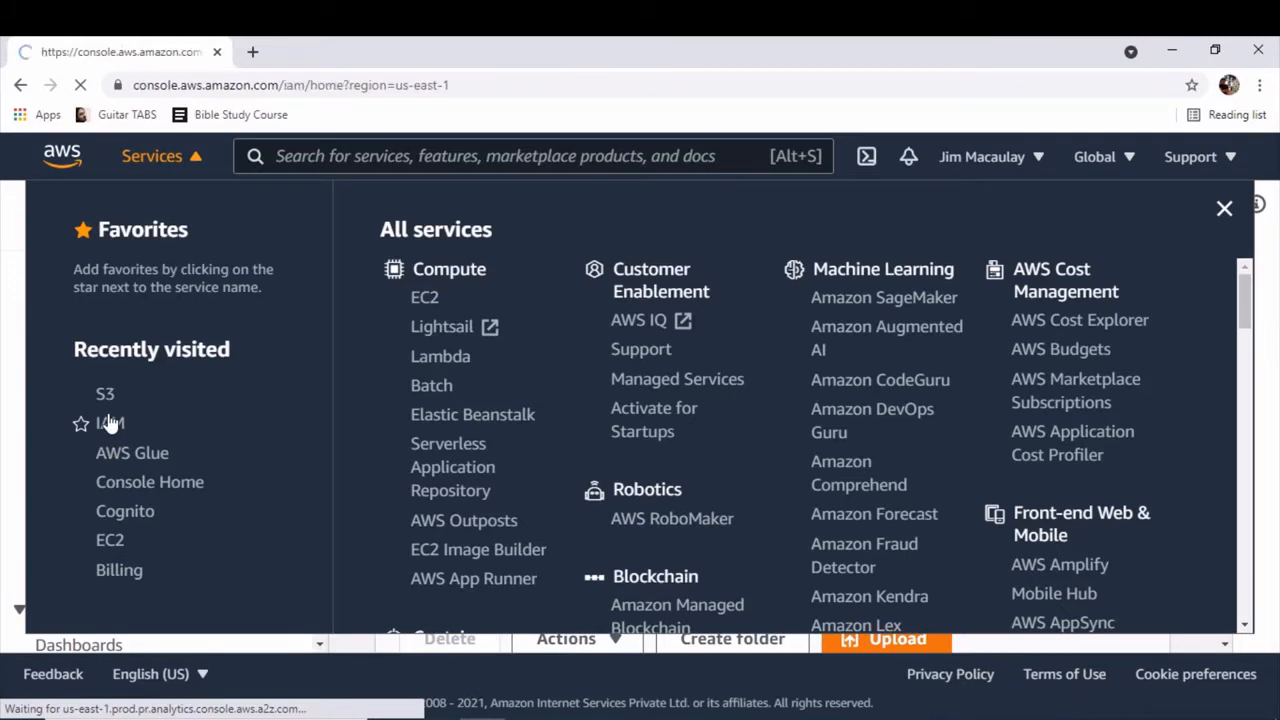
{"action": "left_click", "coordinate": [110, 423]}
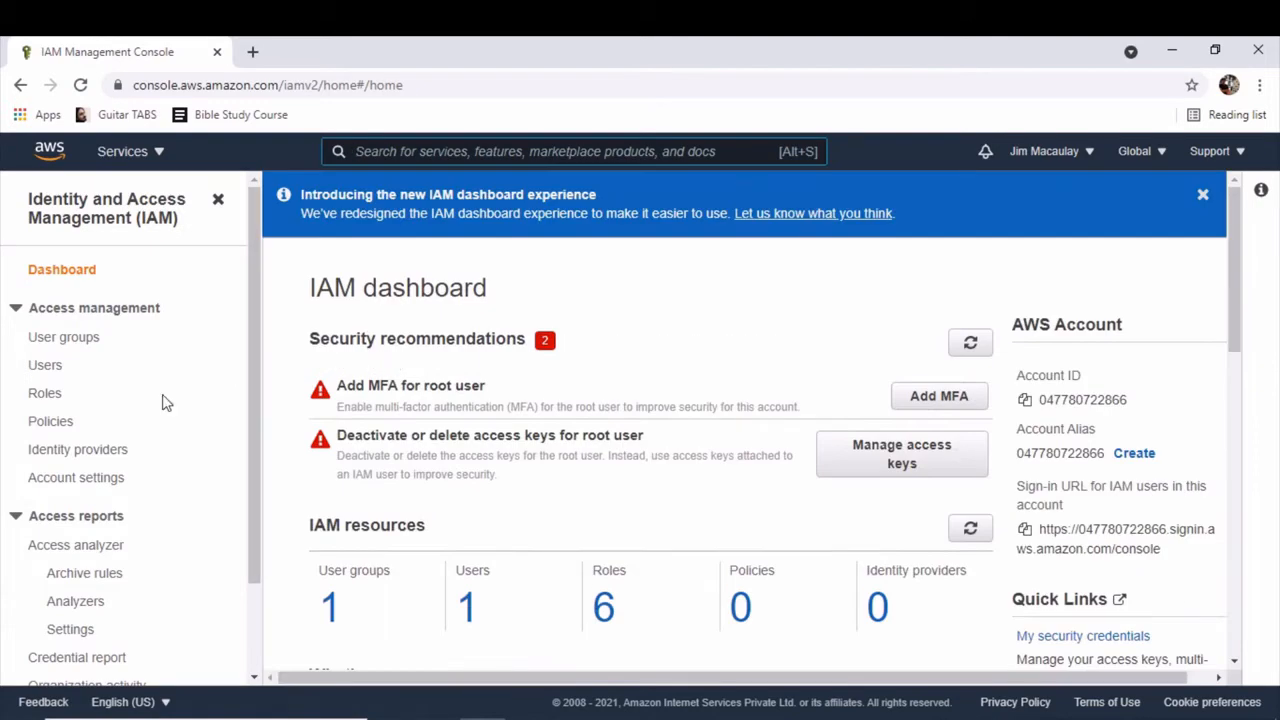
Show the IAM Roles list, preview role creation, then cancel back to the six roles.
{"action": "left_click", "coordinate": [44, 392]}
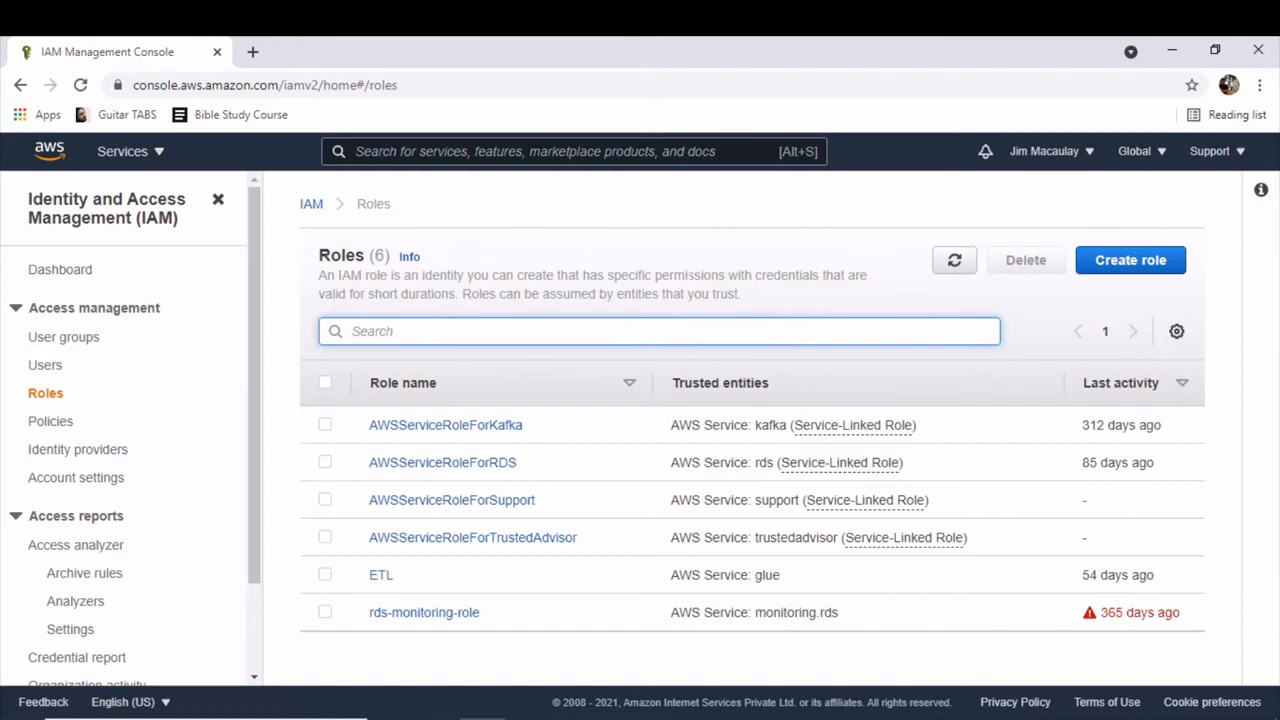
{"action": "mouse_move", "coordinate": [1083, 217]}
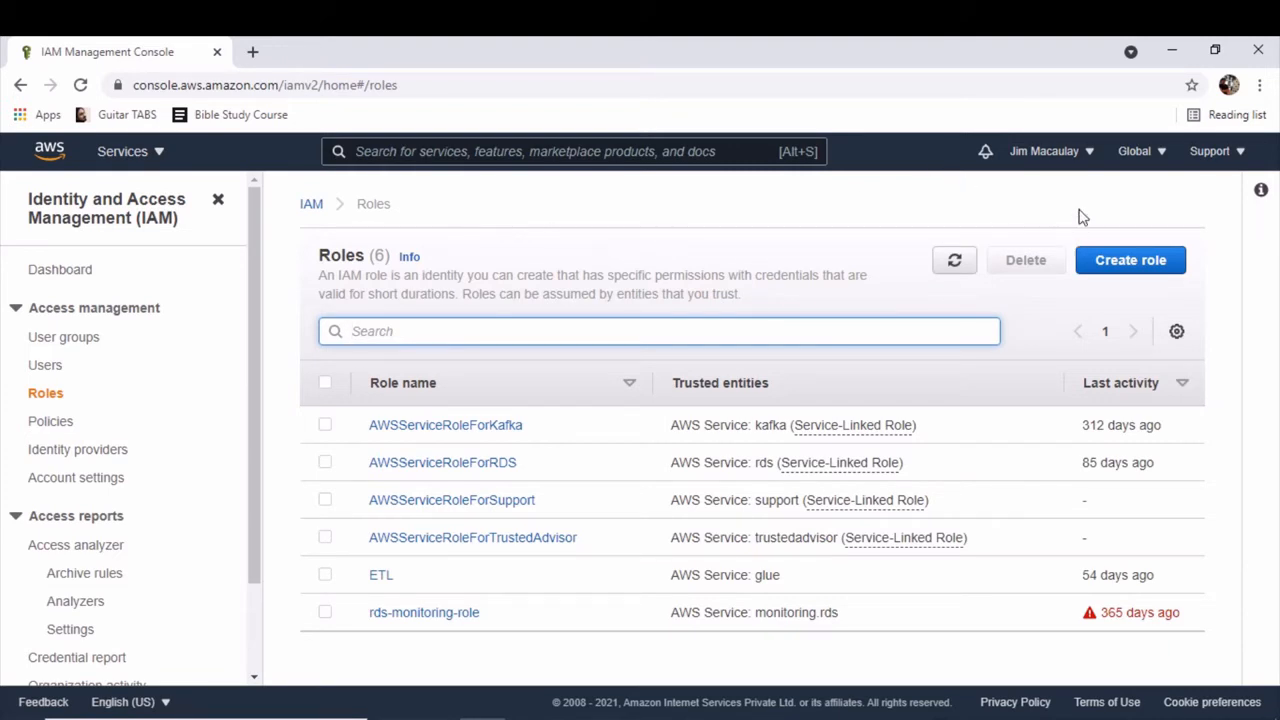
{"action": "left_click", "coordinate": [1130, 260]}
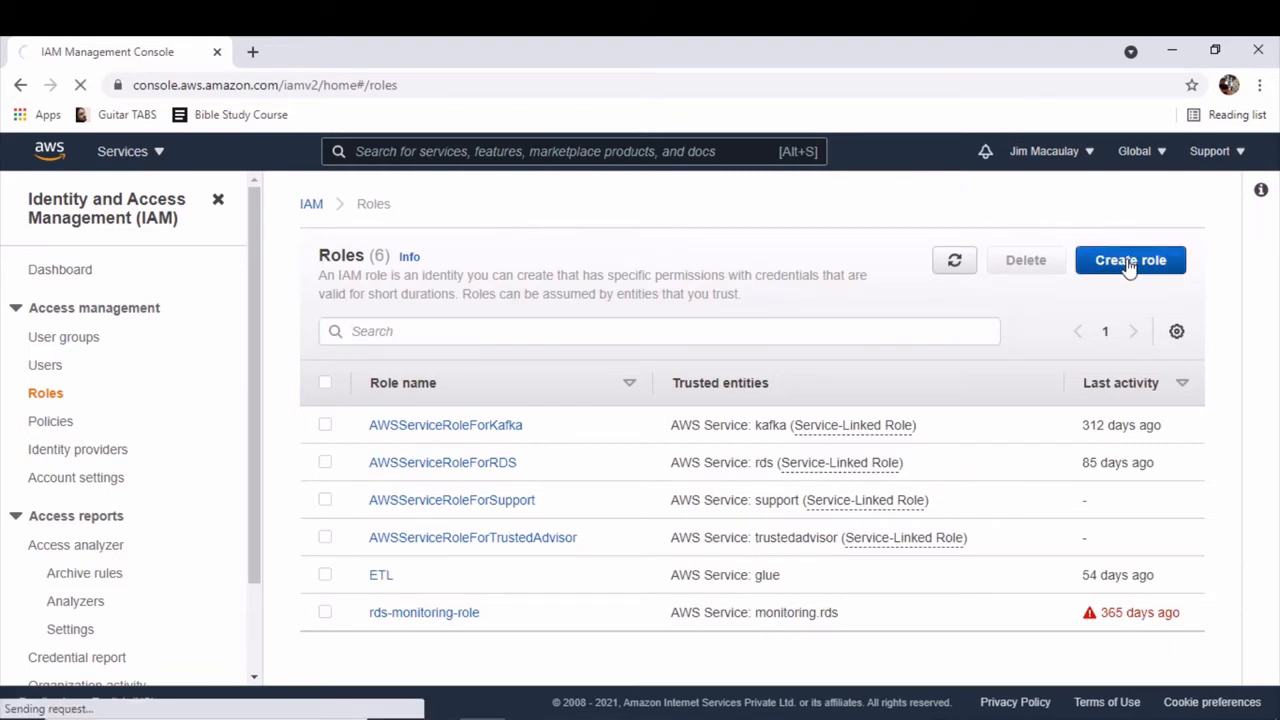
{"action": "left_click", "coordinate": [1130, 260]}
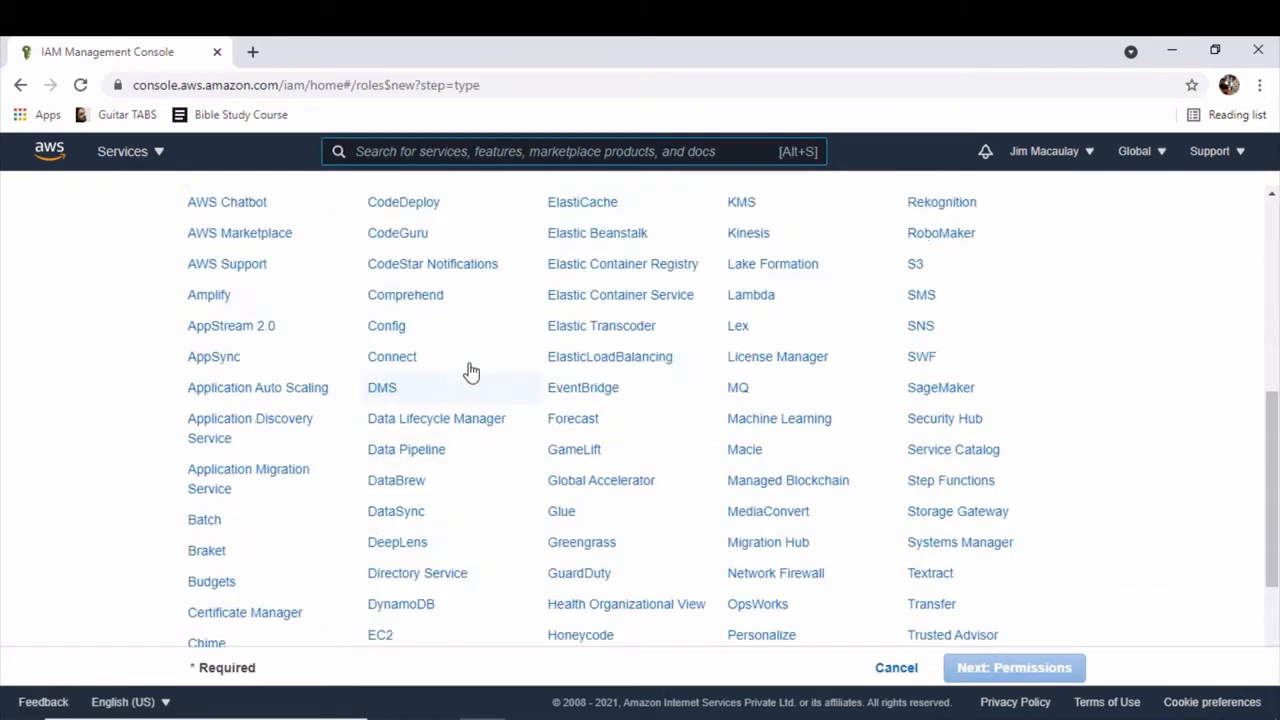
{"action": "left_click", "coordinate": [20, 85]}
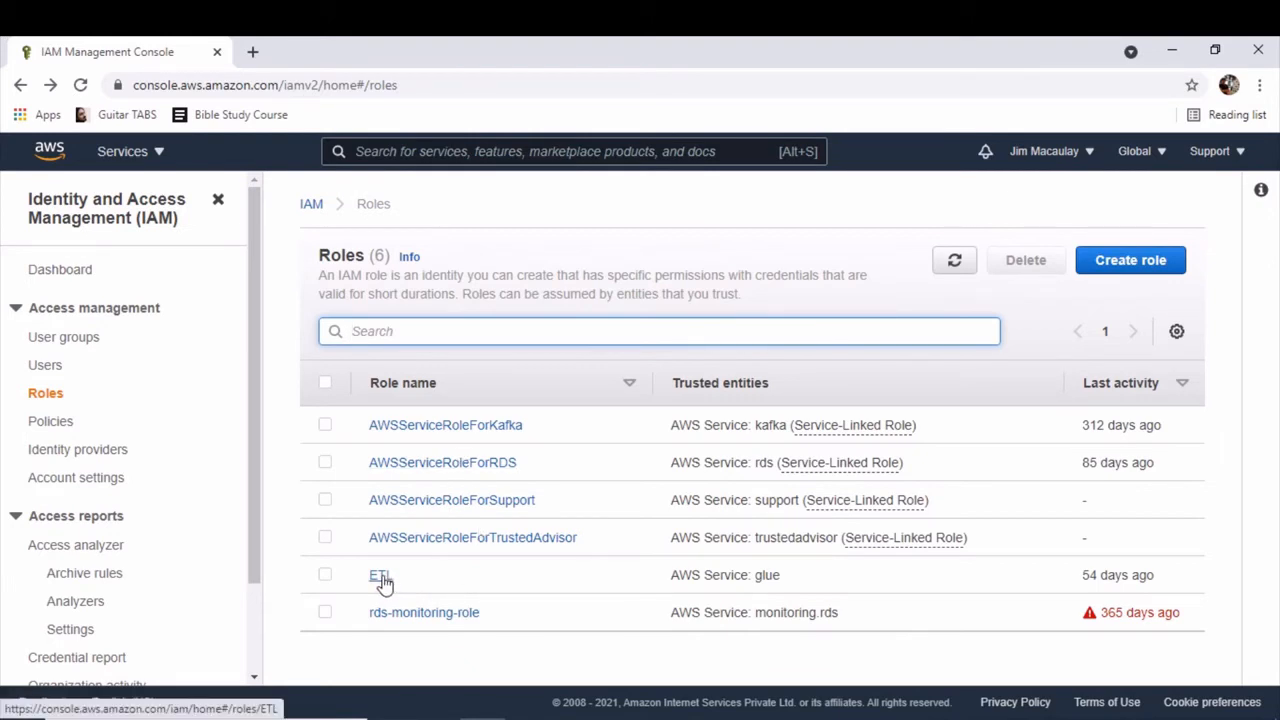
{"action": "mouse_move", "coordinate": [432, 588]}
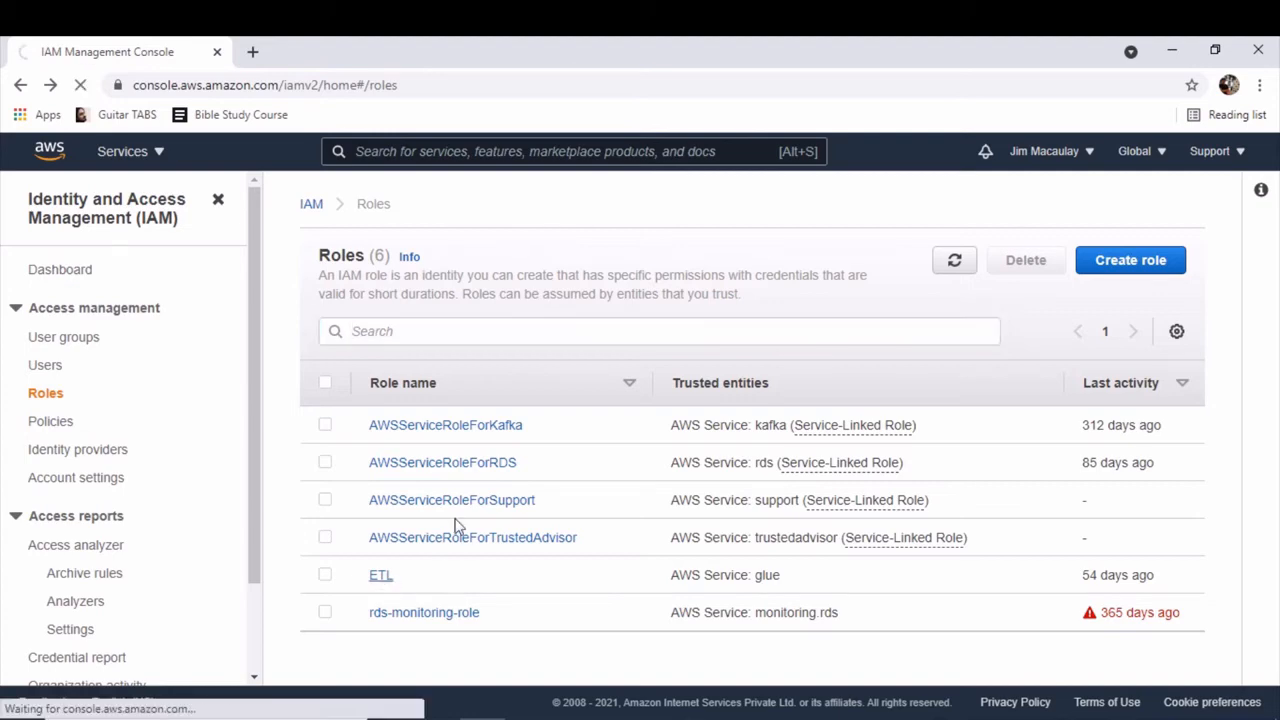
Open the ETL role and scroll to its five attached managed policies, including S3 full access.
{"action": "left_click", "coordinate": [381, 574]}
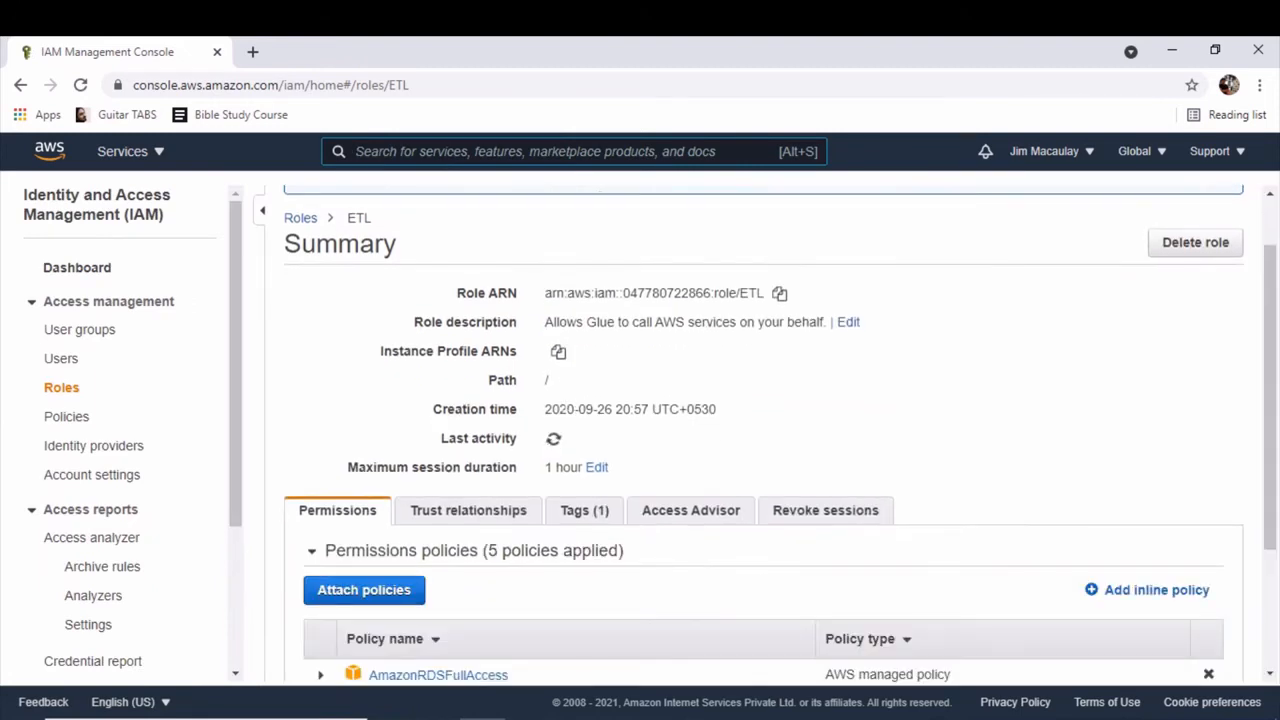
{"action": "scroll", "scroll_direction": "down", "scroll_amount": 3}
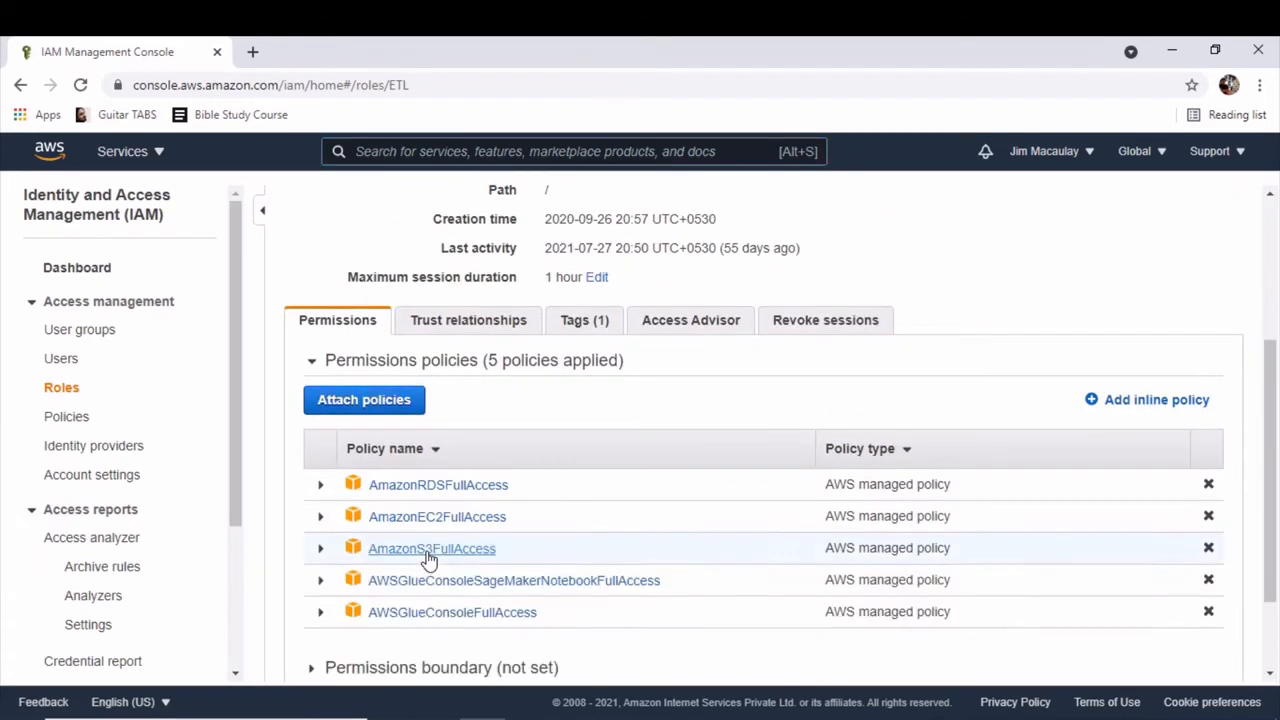
{"action": "scroll", "scroll_direction": "down", "scroll_amount": 3}
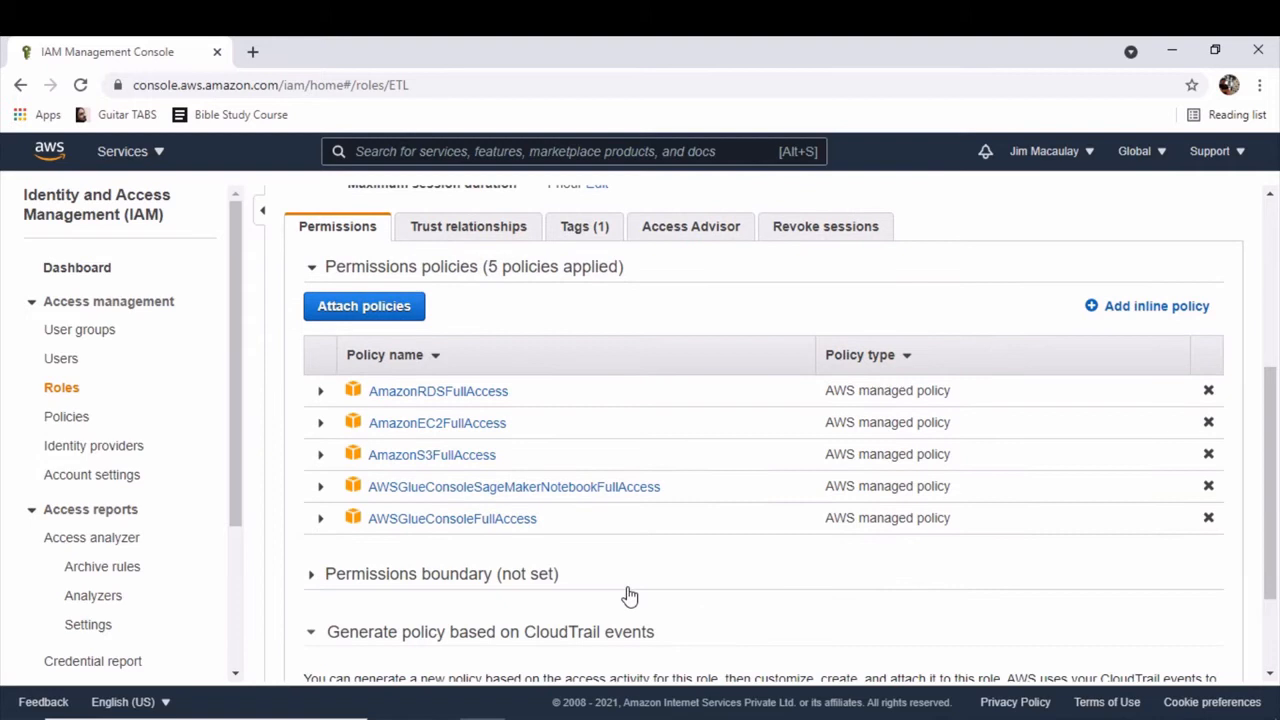
{"action": "mouse_move", "coordinate": [632, 573]}
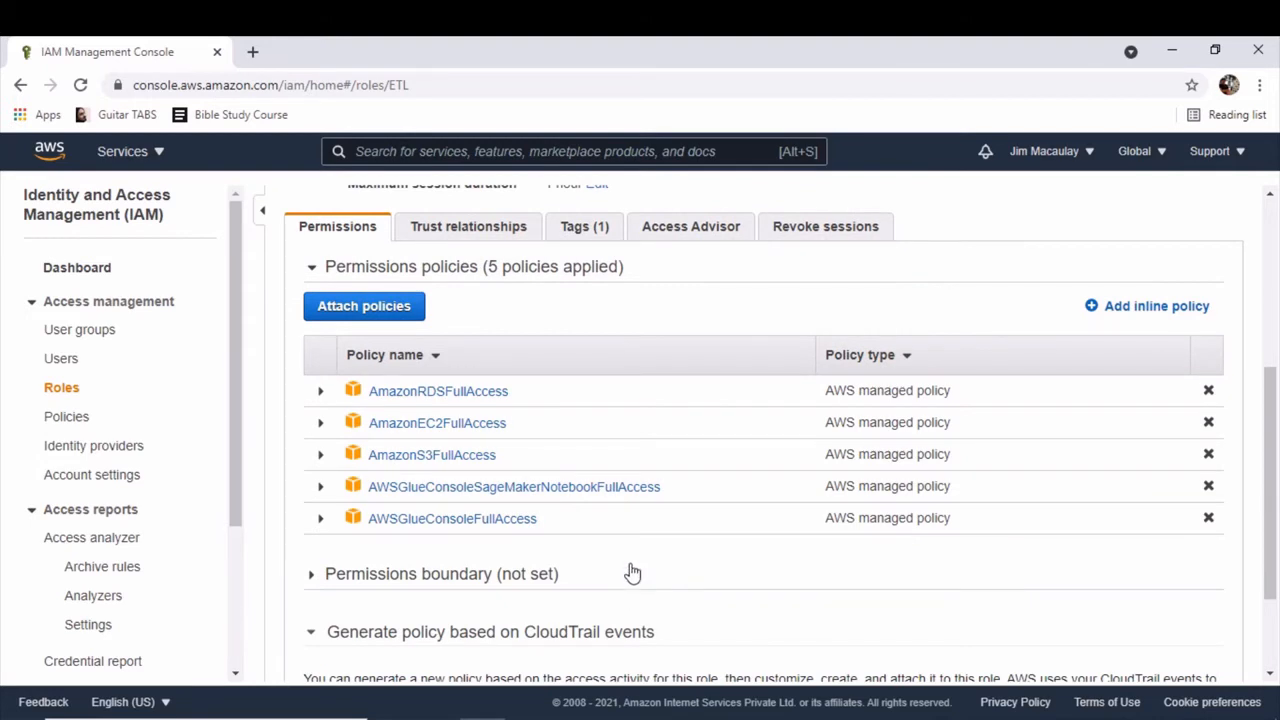
{"action": "mouse_move", "coordinate": [585, 391]}
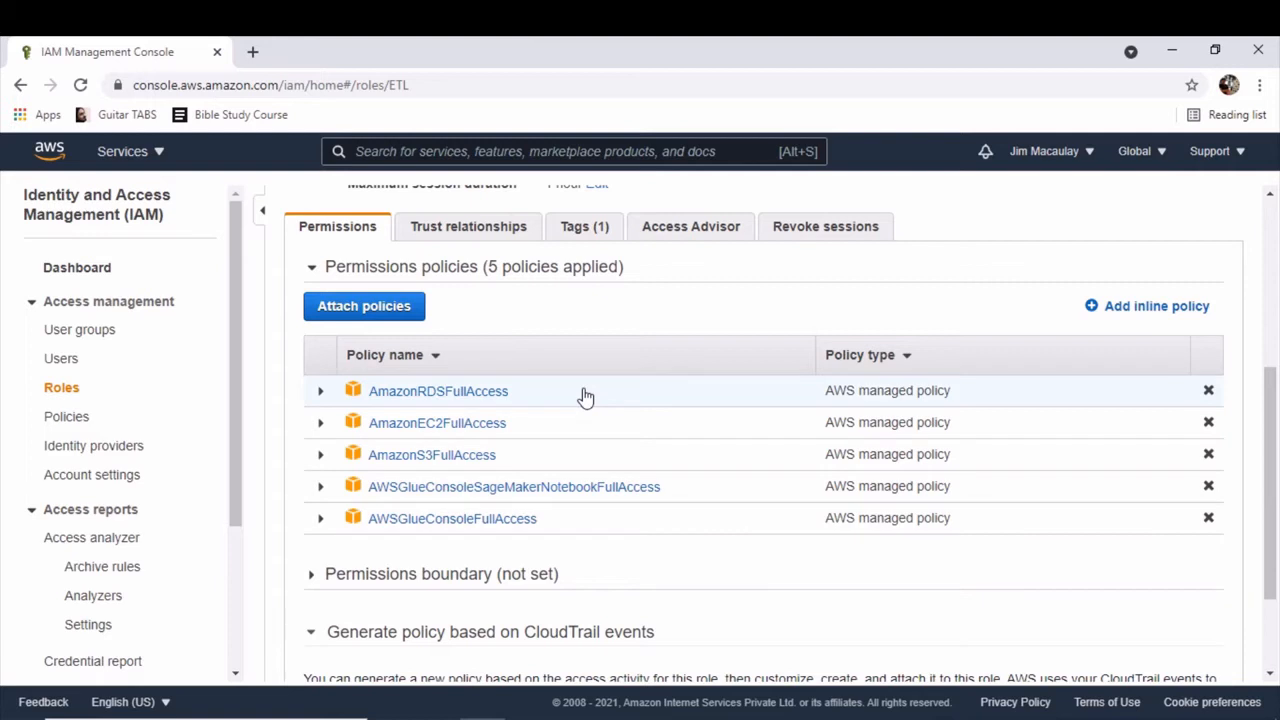
{"action": "mouse_move", "coordinate": [576, 435]}
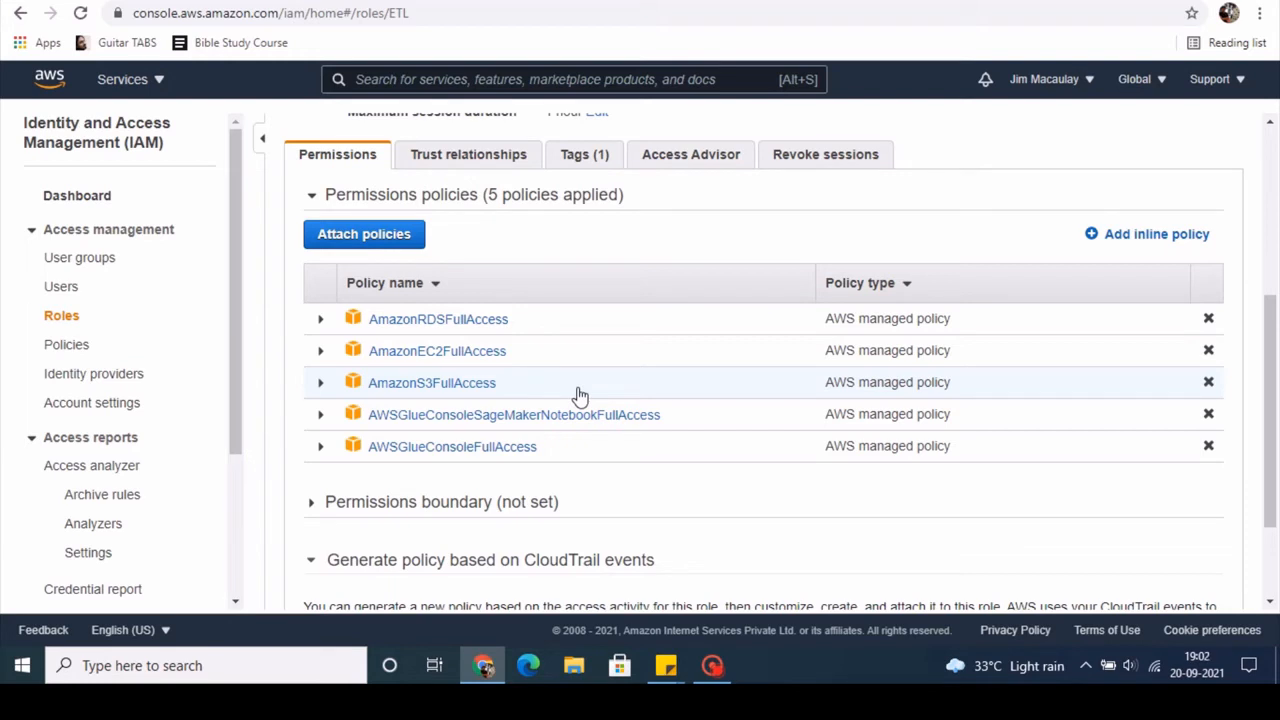
{"action": "mouse_move", "coordinate": [718, 419]}
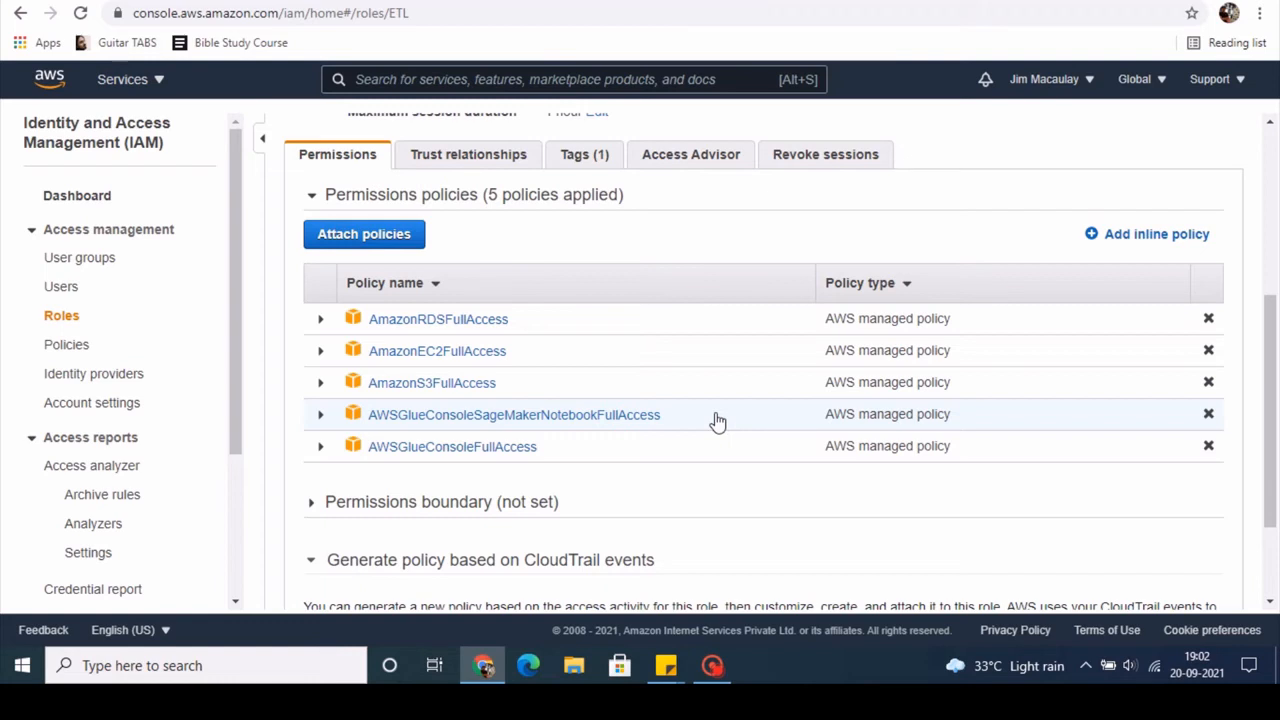
{"action": "mouse_move", "coordinate": [602, 471]}
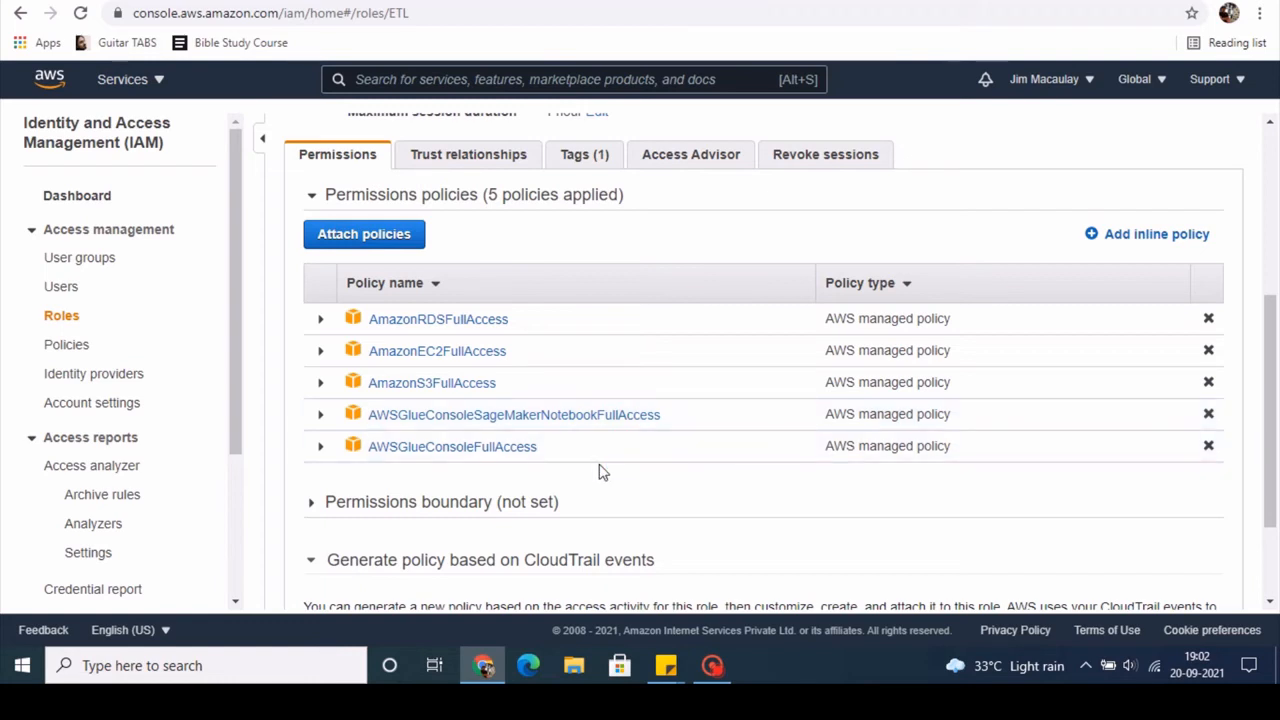
{"action": "mouse_move", "coordinate": [617, 461]}
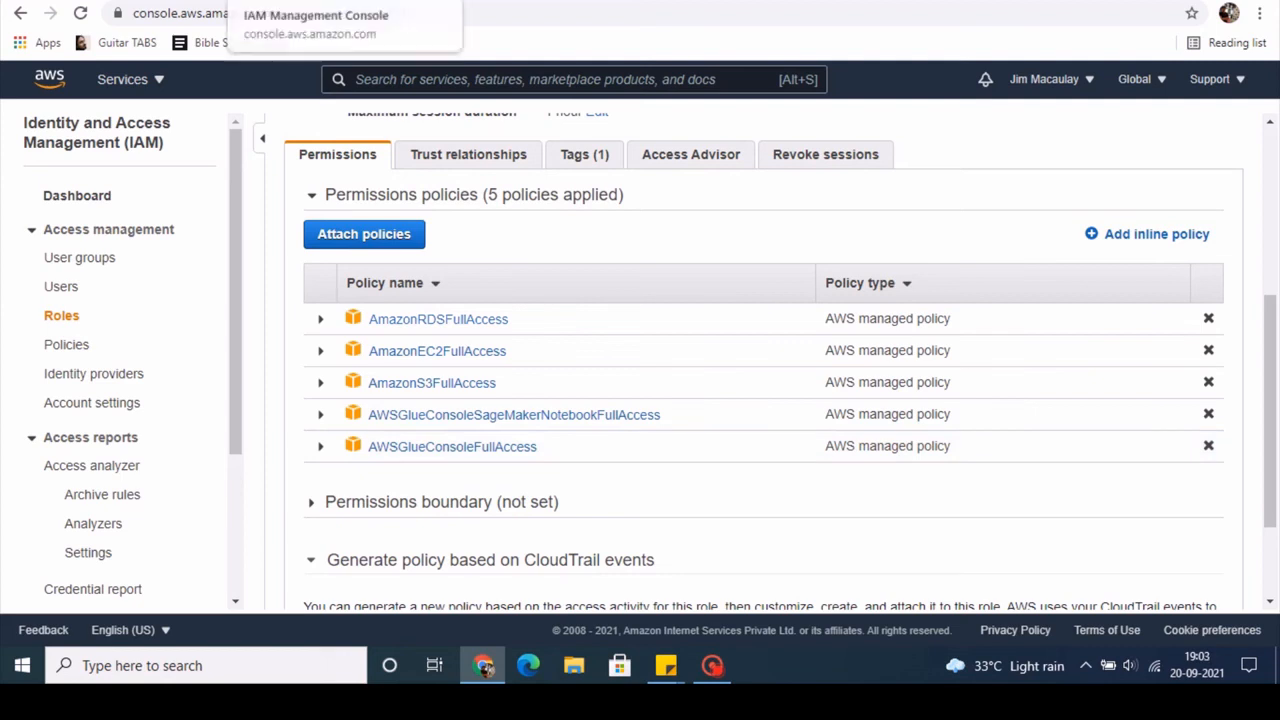
{"action": "left_click", "coordinate": [438, 318]}
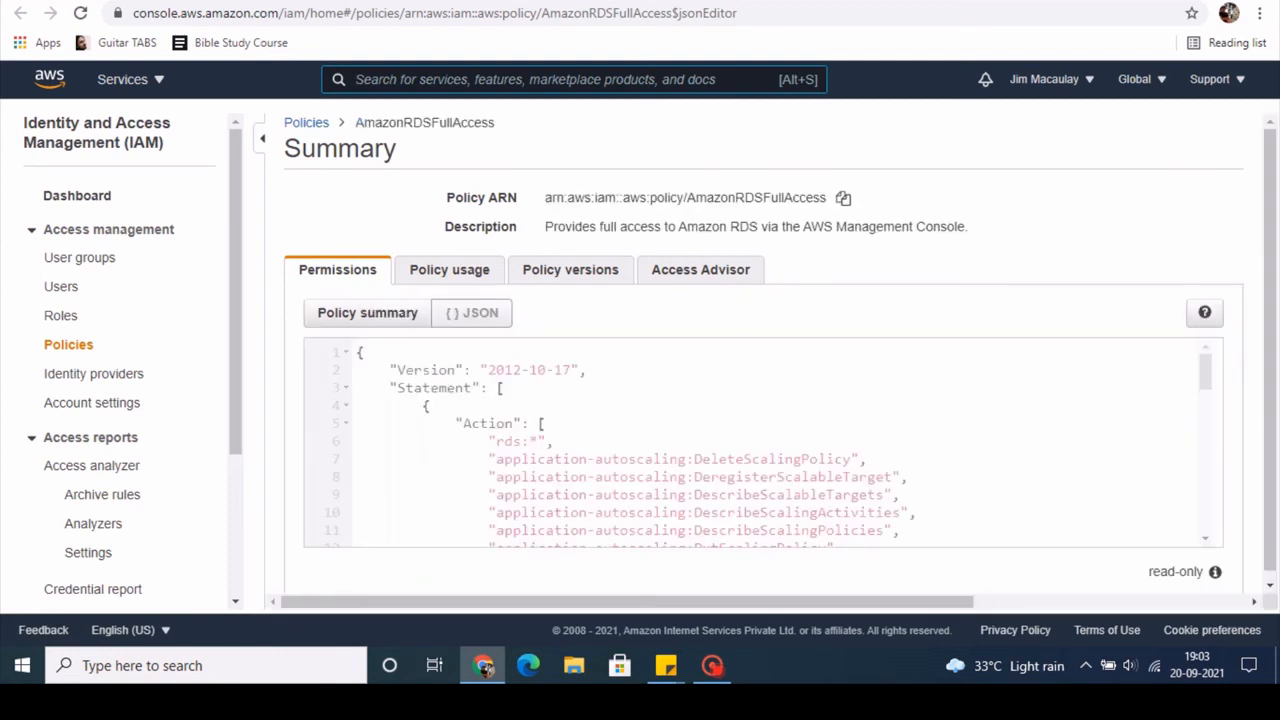
{"action": "scroll", "scroll_direction": "down", "scroll_amount": 3}
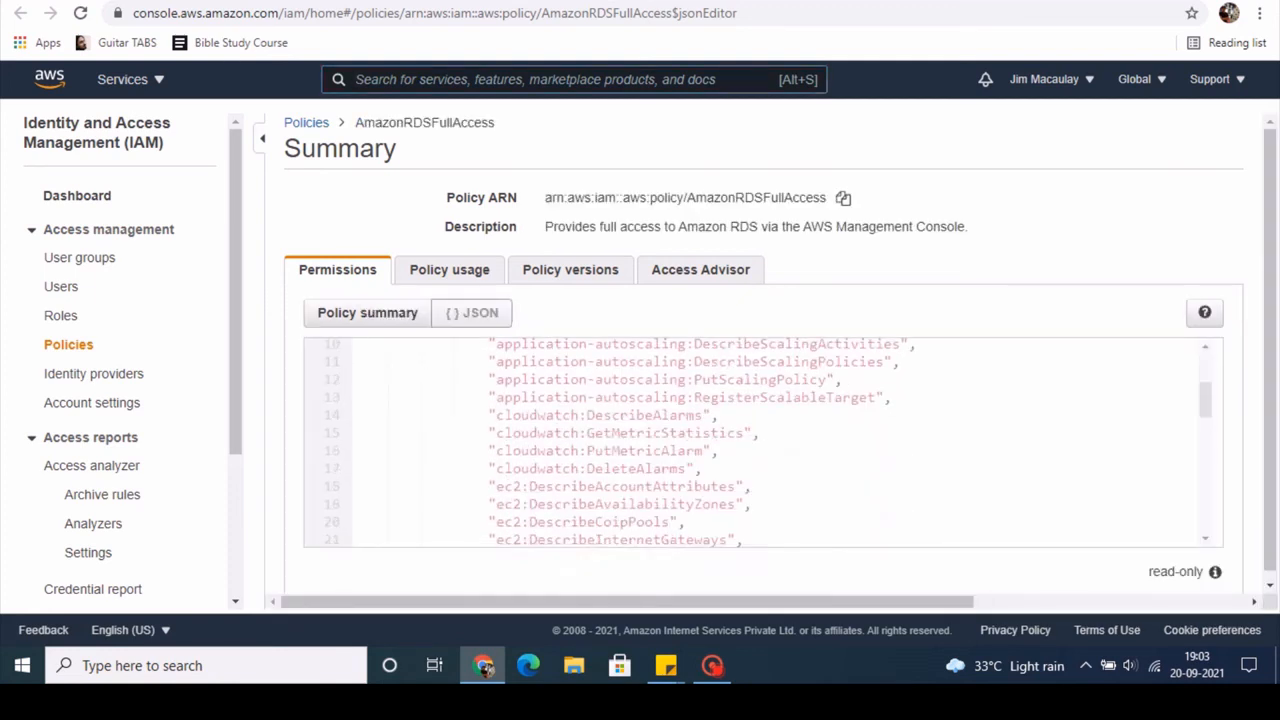
{"action": "scroll", "scroll_direction": "down", "scroll_amount": 3}
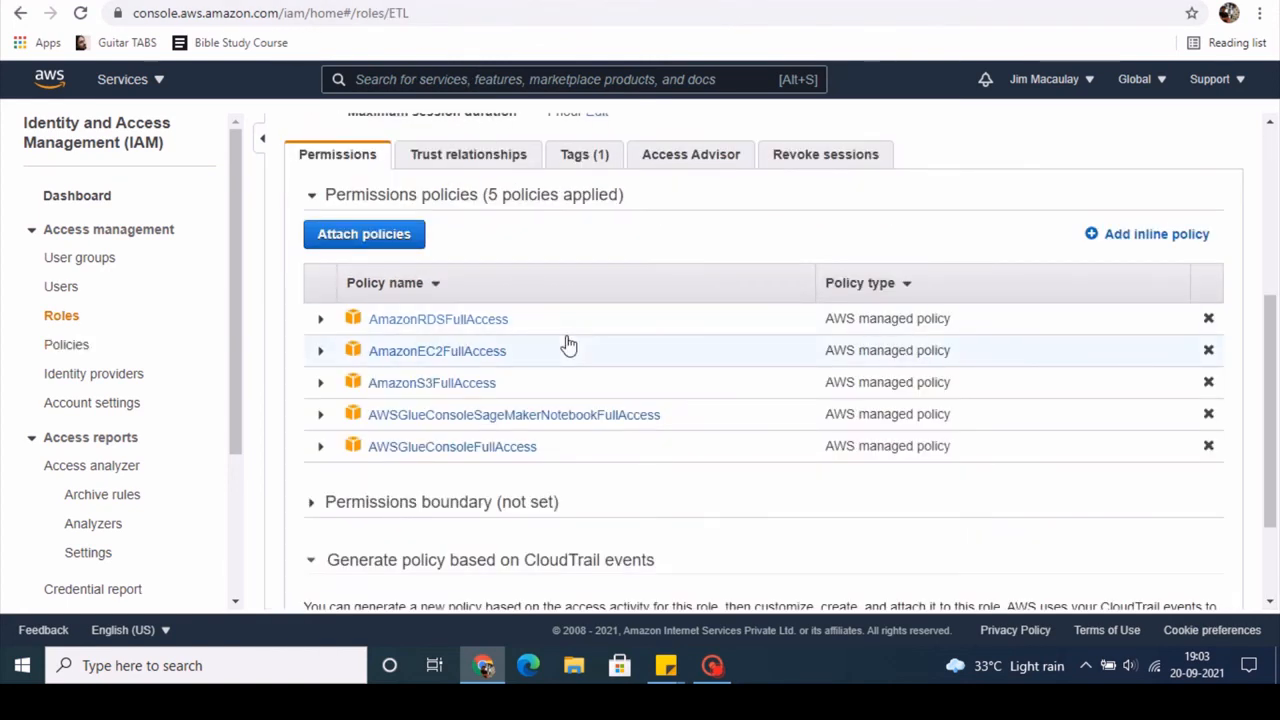
{"action": "mouse_move", "coordinate": [710, 260]}
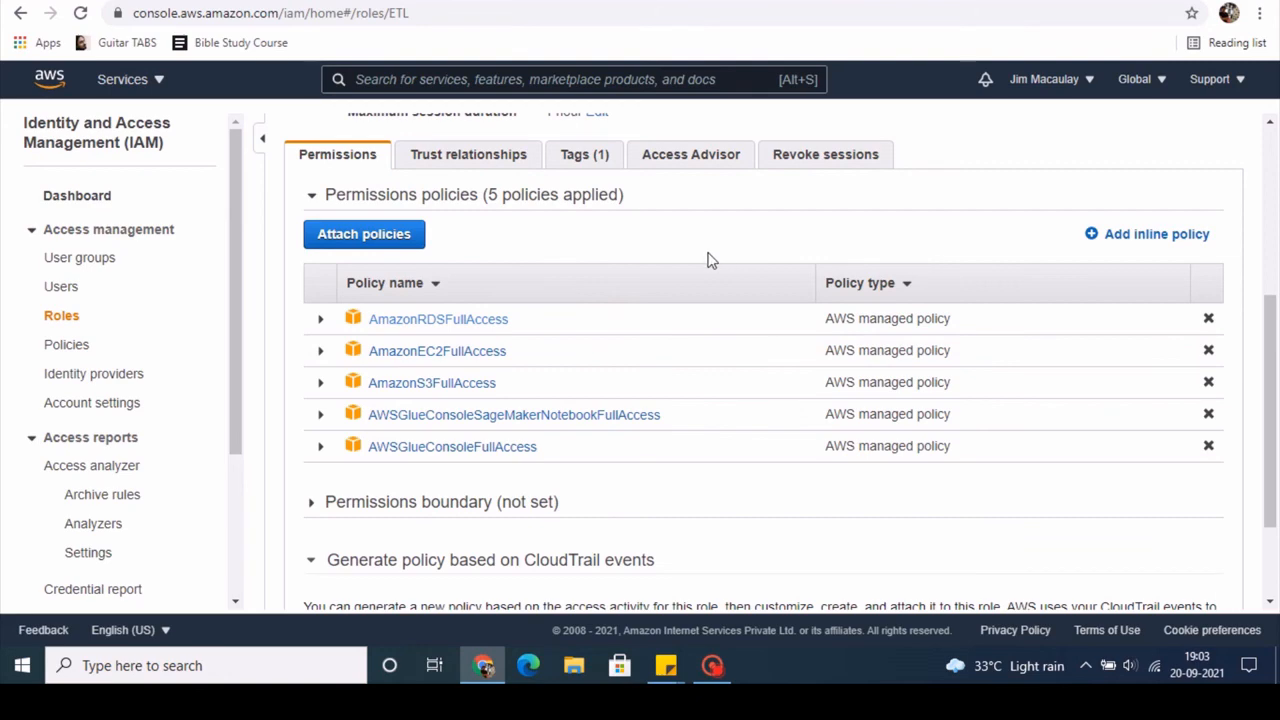